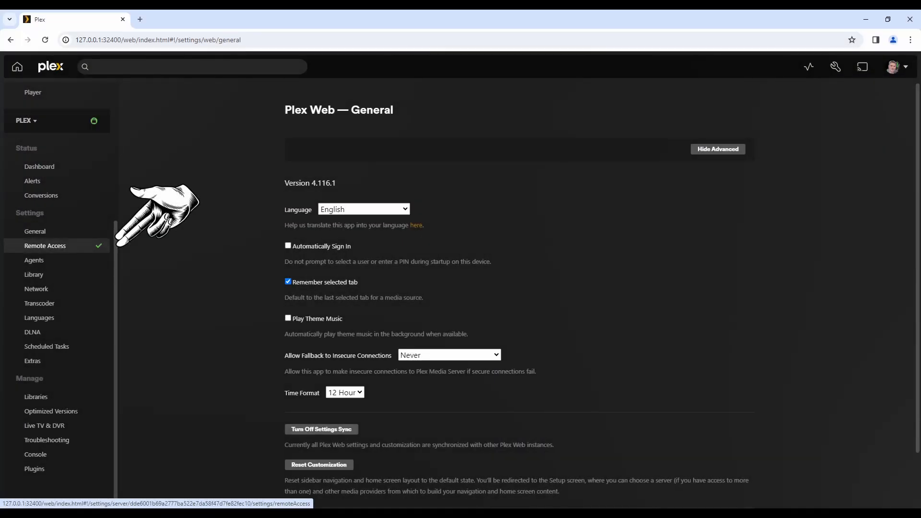
Go to the server's Remote Access settings in Plex Web
left_click(44, 245)
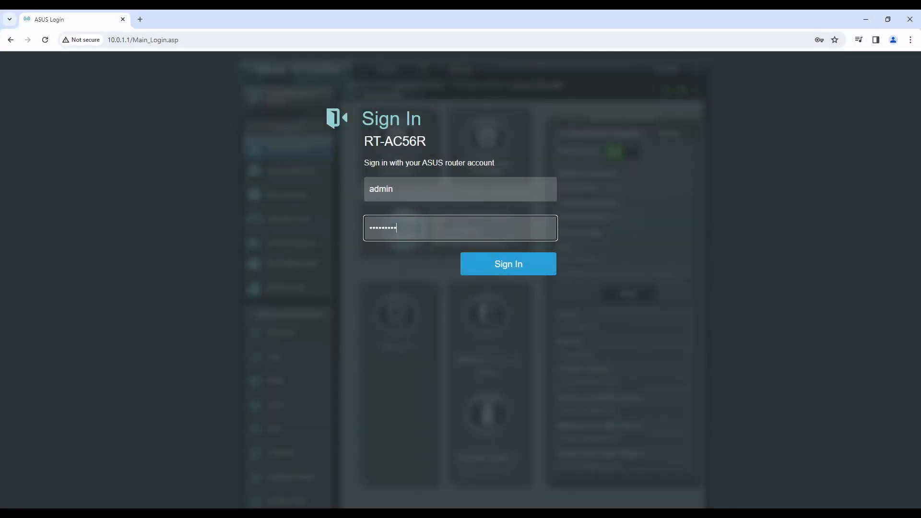
Sign in as admin and reach the LAN DHCP Server page (pool 10.0.1.99–10.0.1.254)
left_click(507, 264)
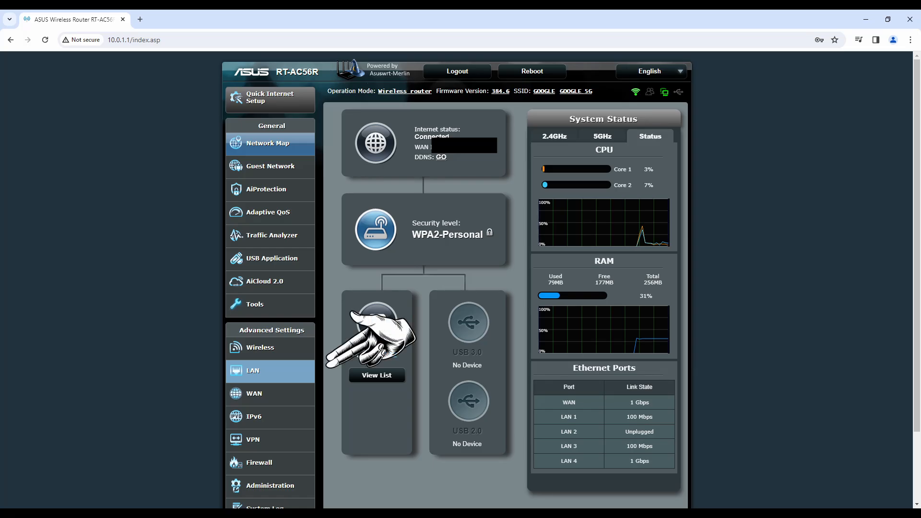
left_click(251, 369)
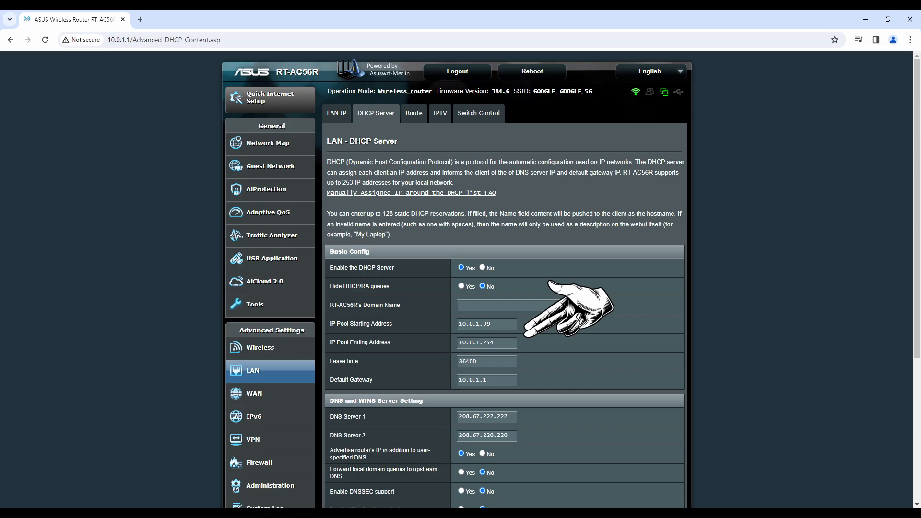
scroll("down", 3)
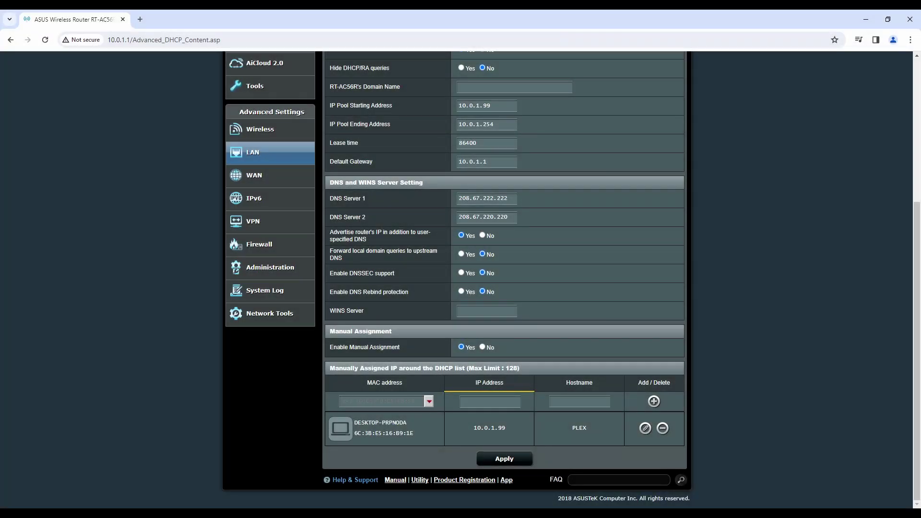
mouse_move(288, 352)
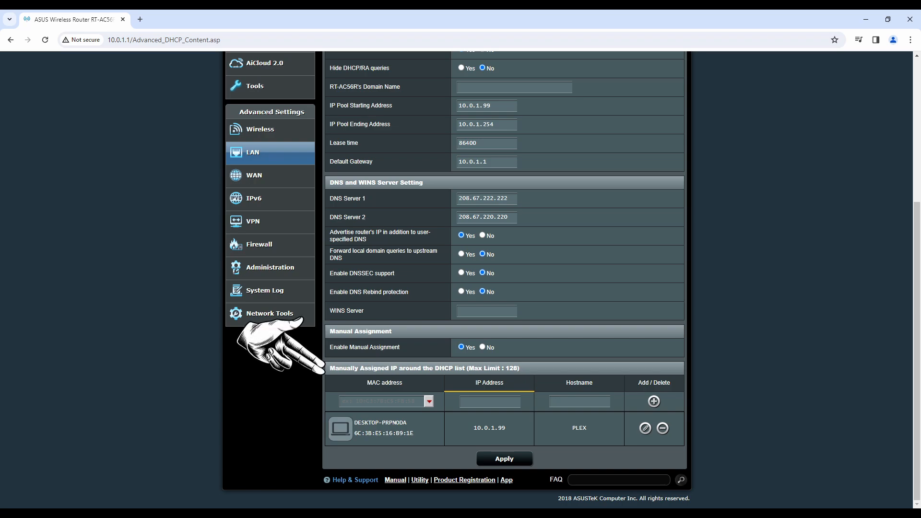
scroll("up", 3)
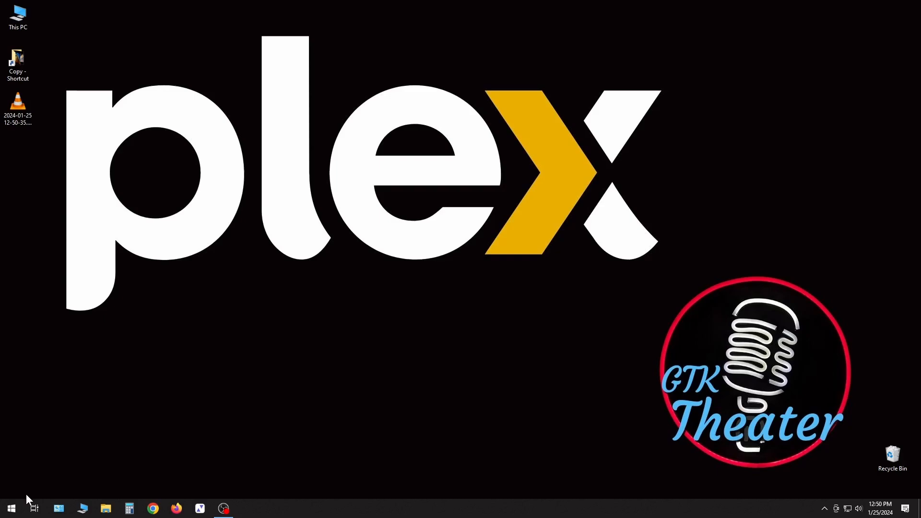
Launch a Command Prompt via the Run dialog with CMD
right_click(10, 508)
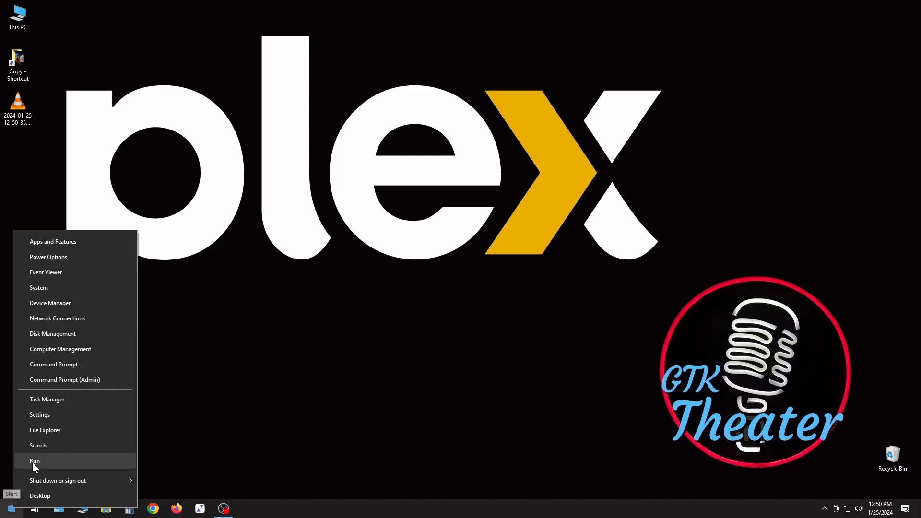
left_click(34, 460)
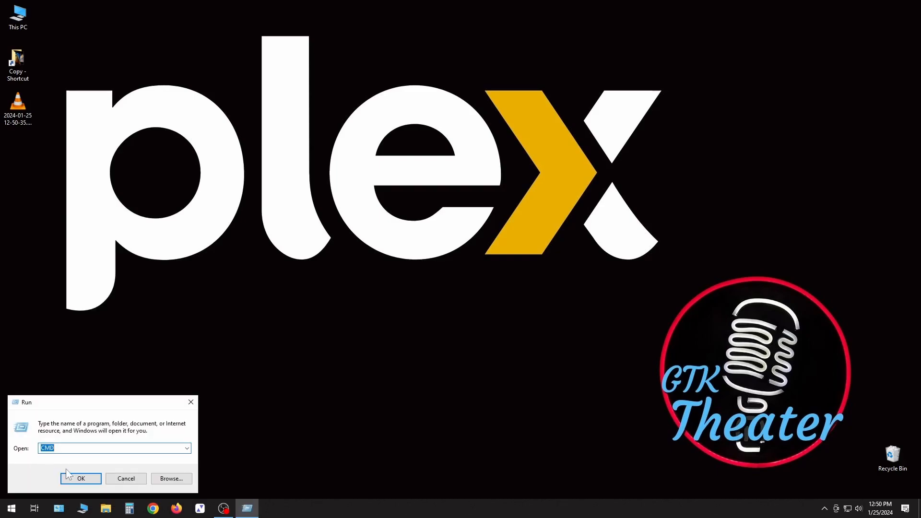
left_click(81, 478)
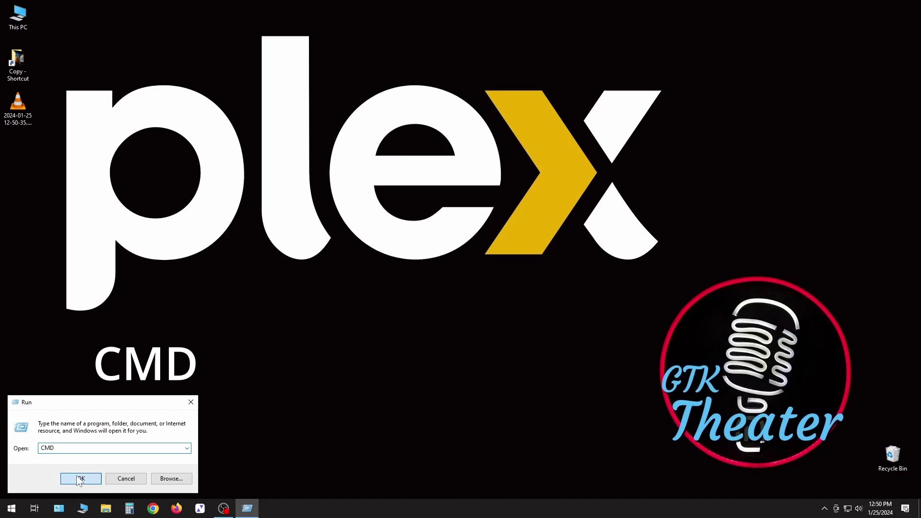
left_click(80, 478)
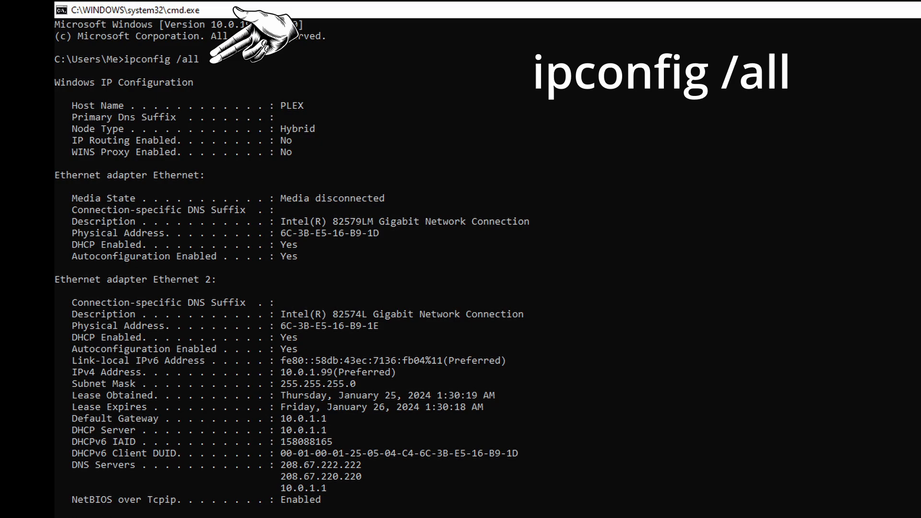
mouse_move(428, 305)
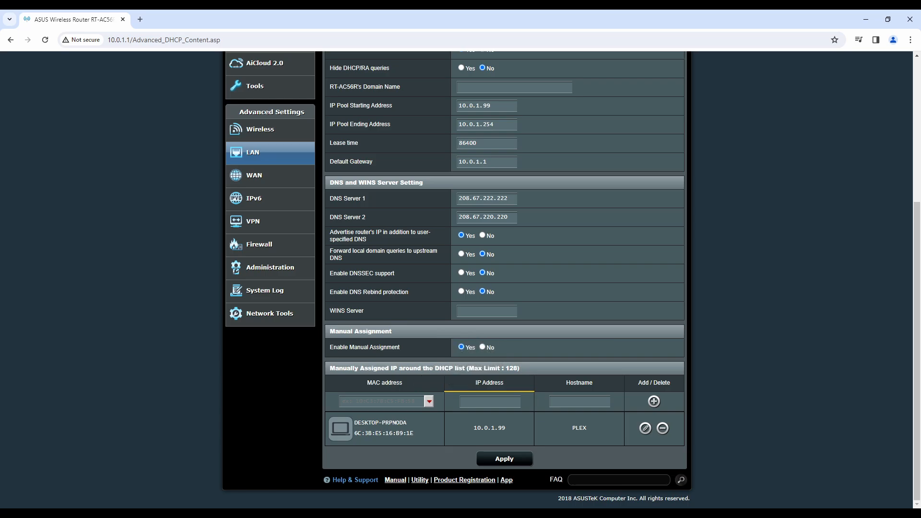
scroll("up", 3)
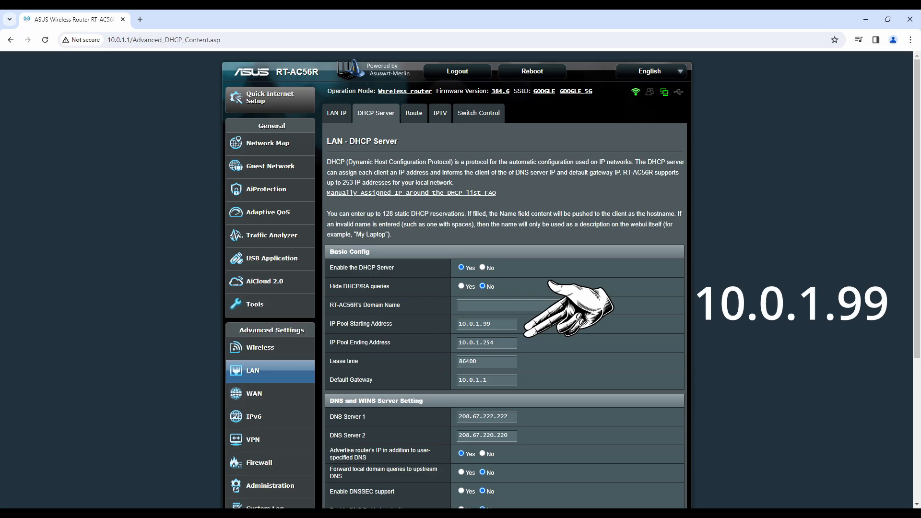
scroll("down", 3)
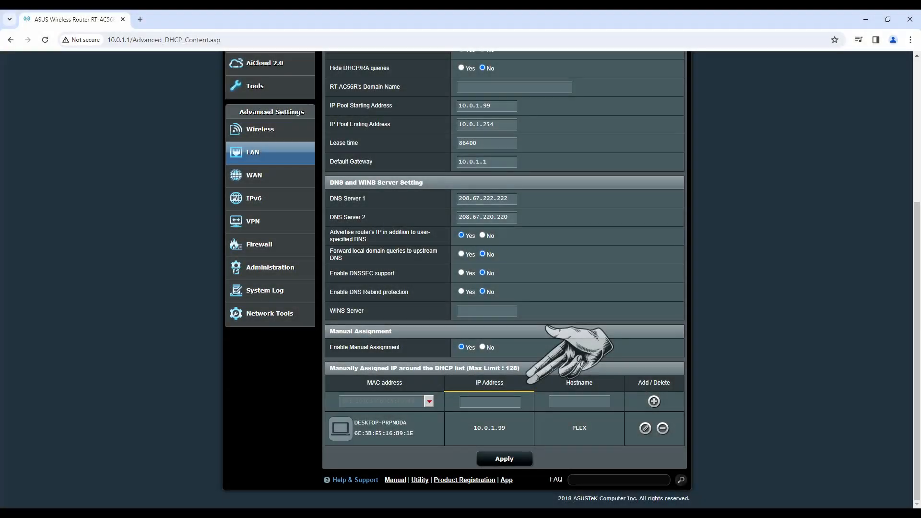
mouse_move(648, 358)
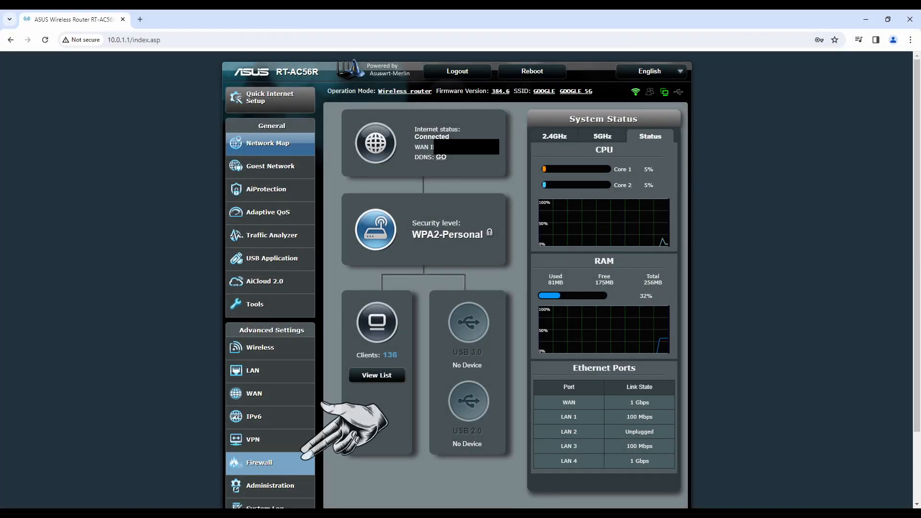
Go to the Firewall page under Advanced Settings
left_click(259, 462)
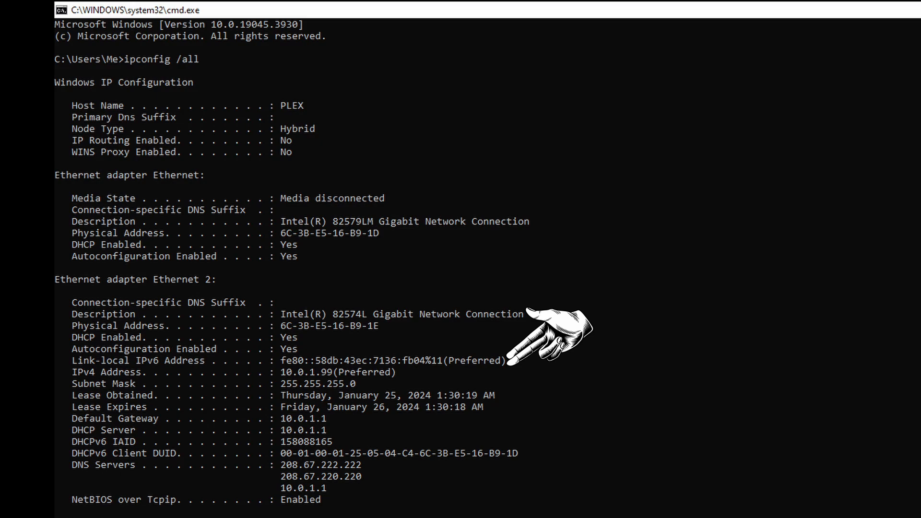
mouse_move(431, 302)
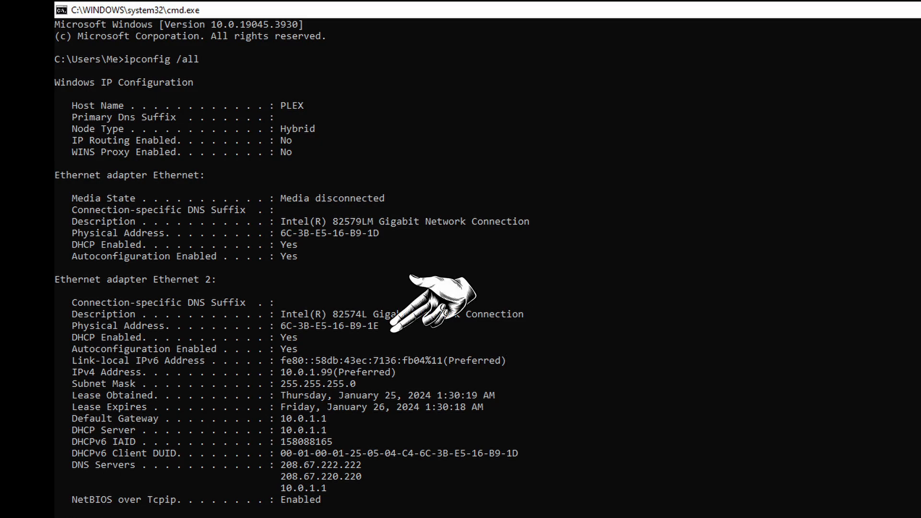
mouse_move(388, 317)
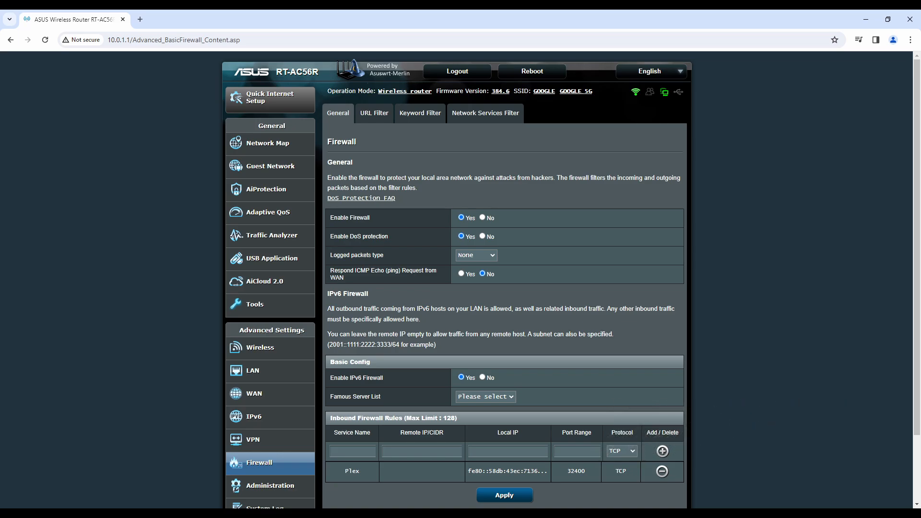
mouse_move(578, 463)
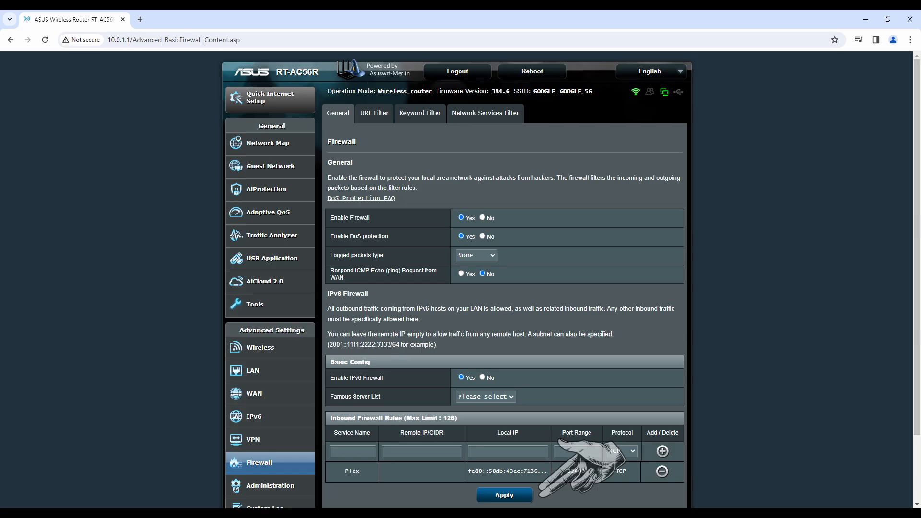